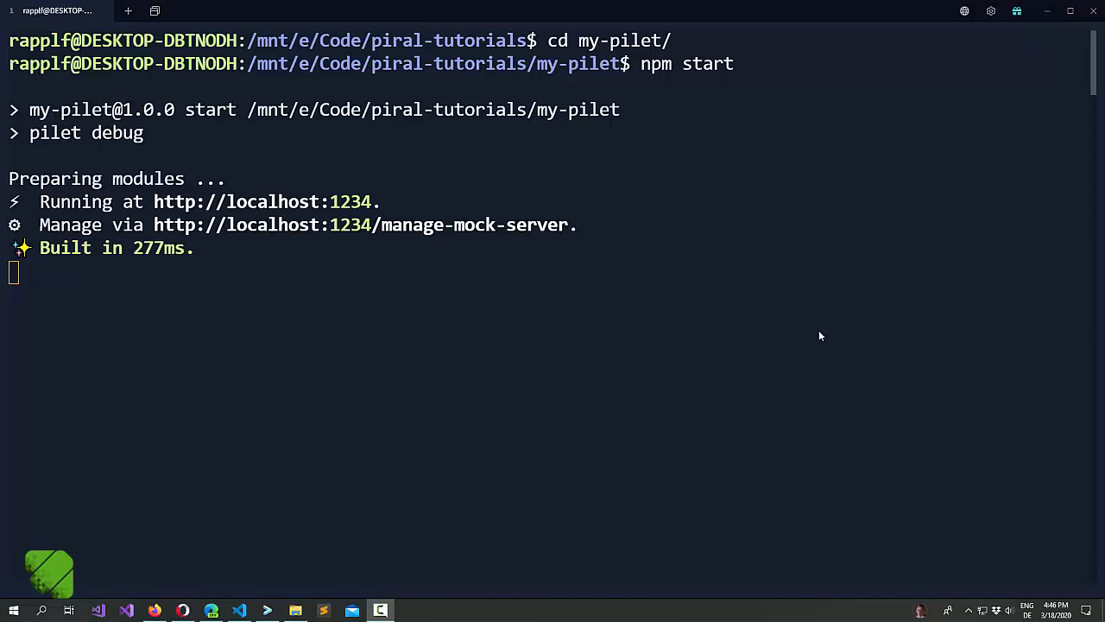
pyautogui.moveTo(169, 231)
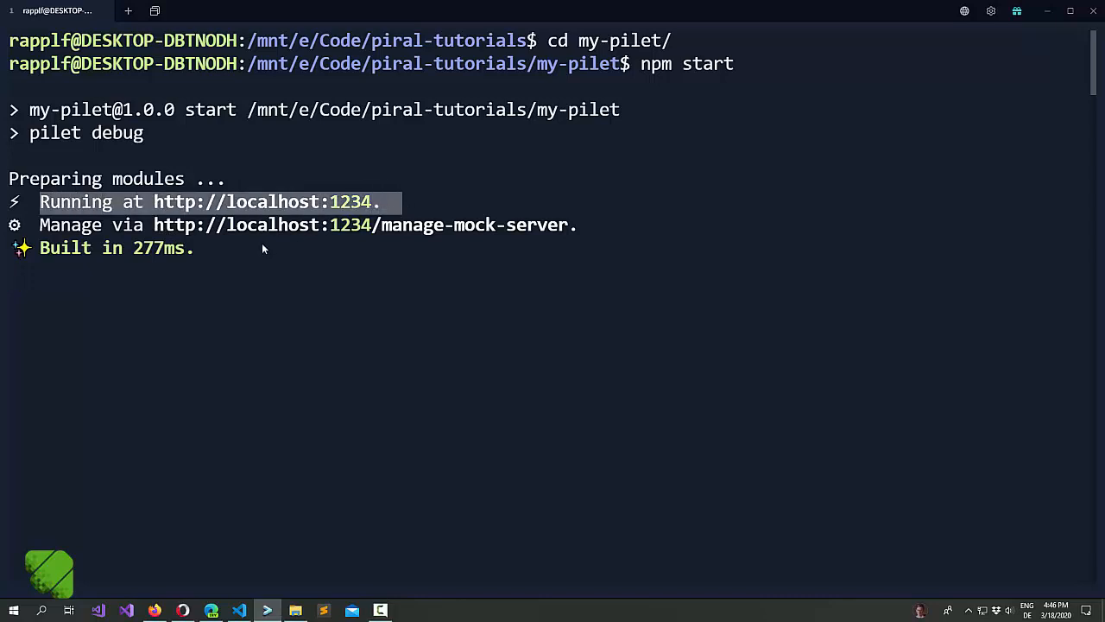
pyautogui.moveTo(259, 250)
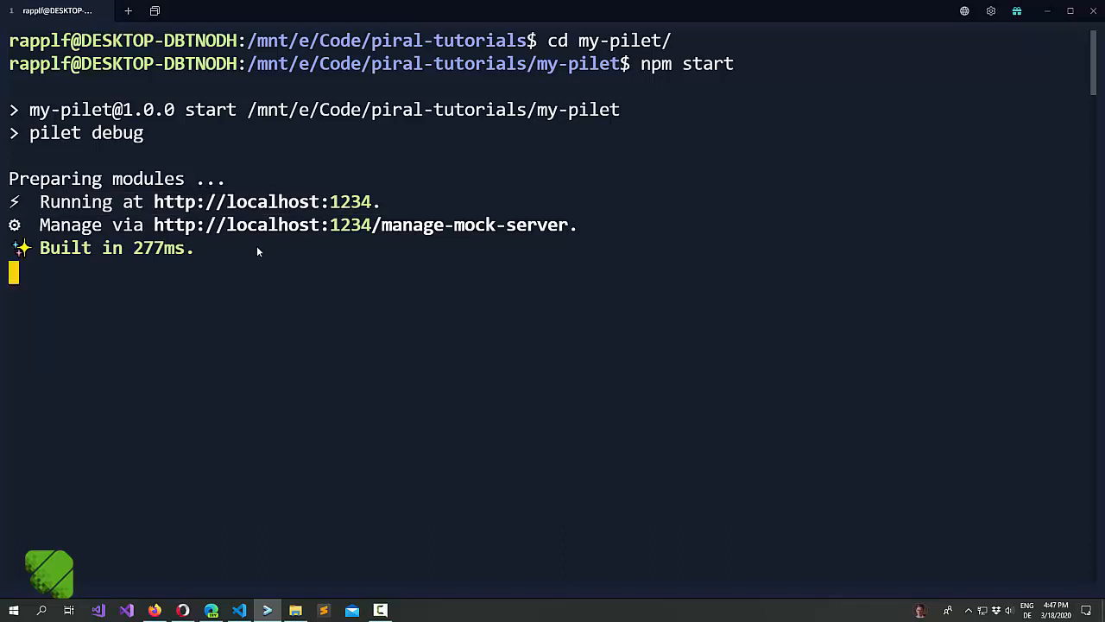
# - Browse the kras mock server's Requests, Broadcast, Settings and Injectors pages
pyautogui.doubleClick(69, 225)
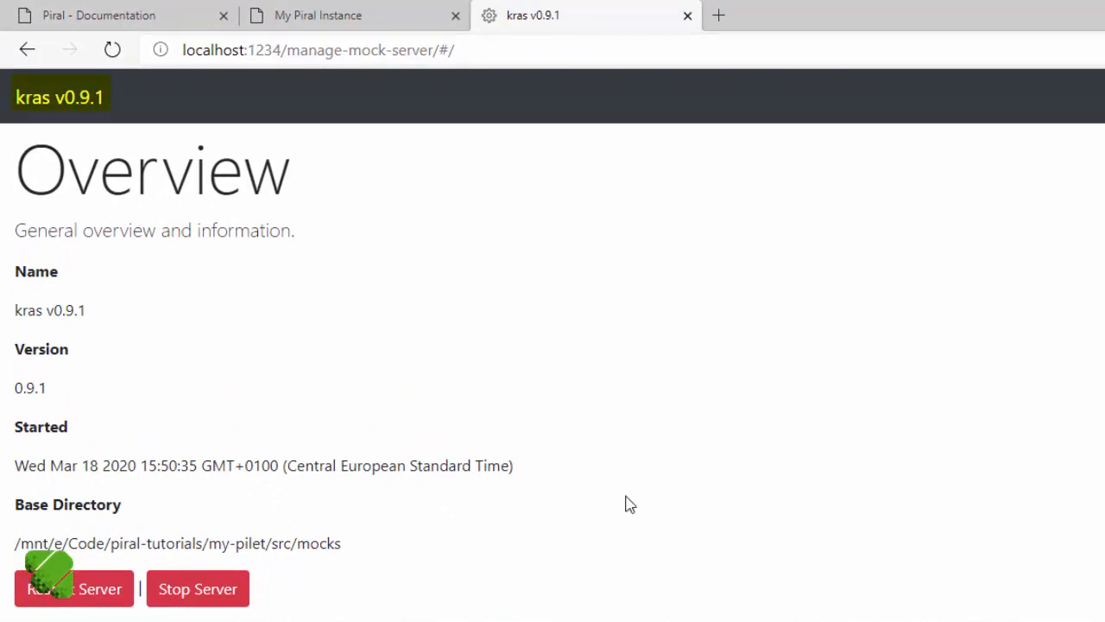
pyautogui.moveTo(361, 561)
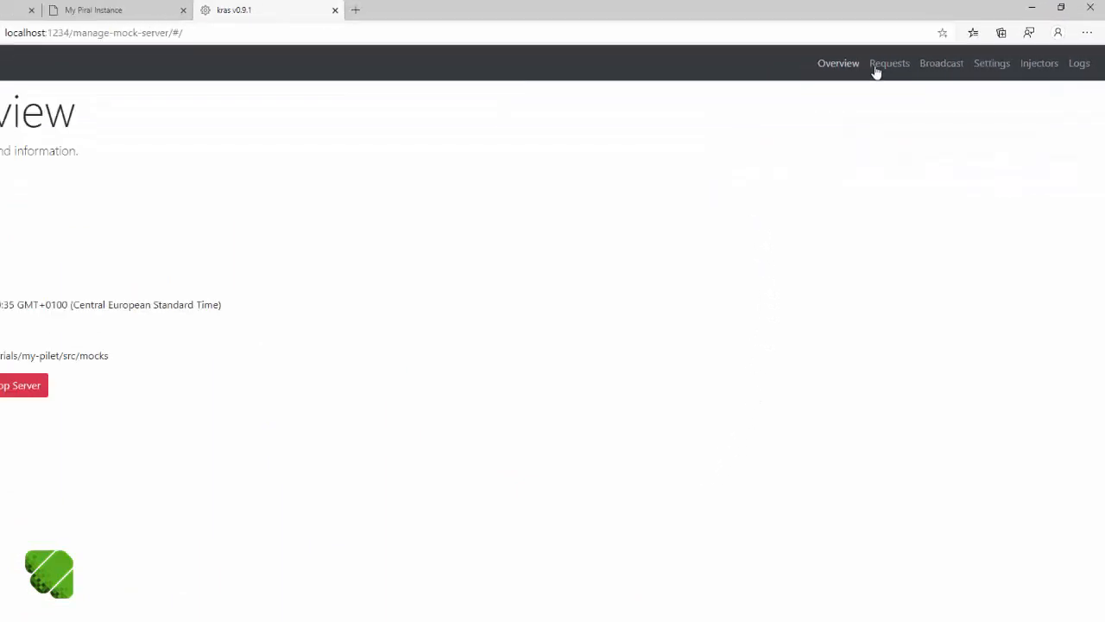
pyautogui.click(889, 62)
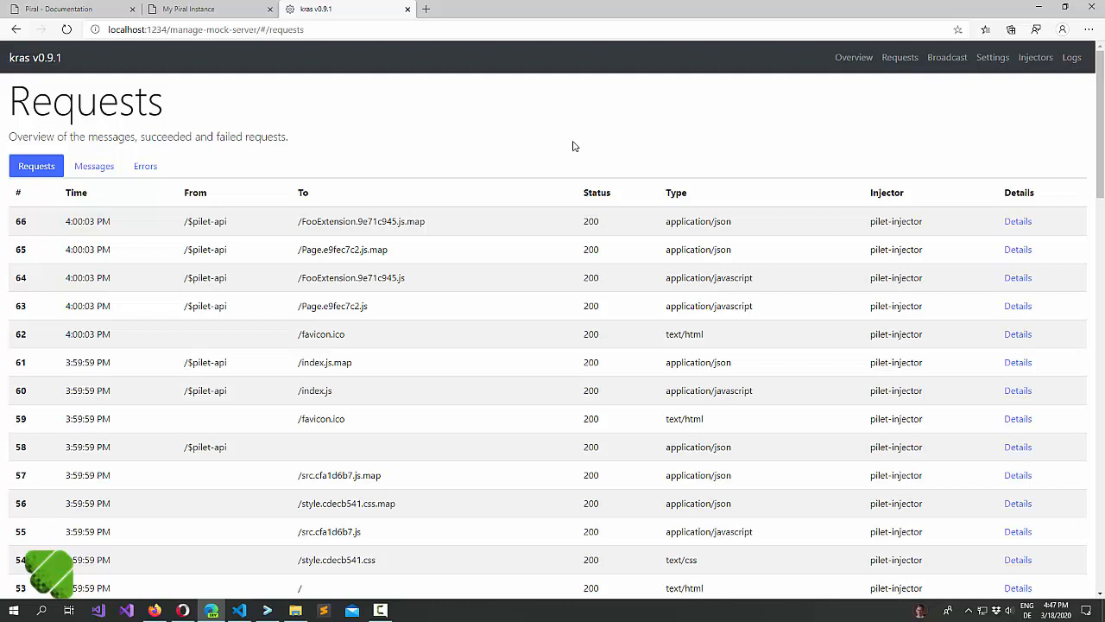
pyautogui.click(946, 57)
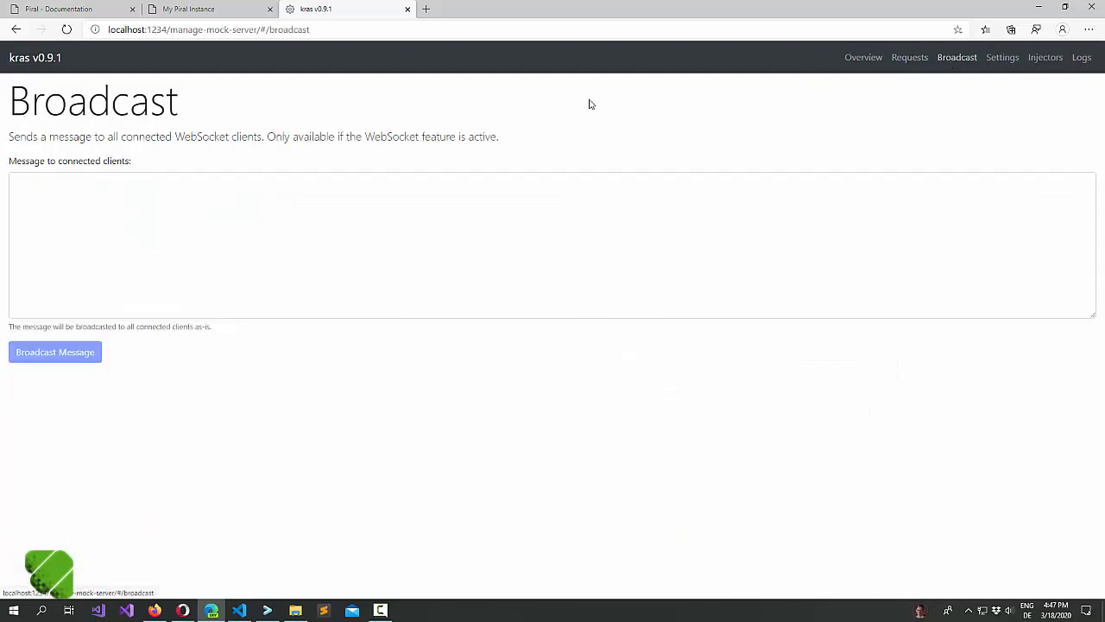
pyautogui.moveTo(876, 119)
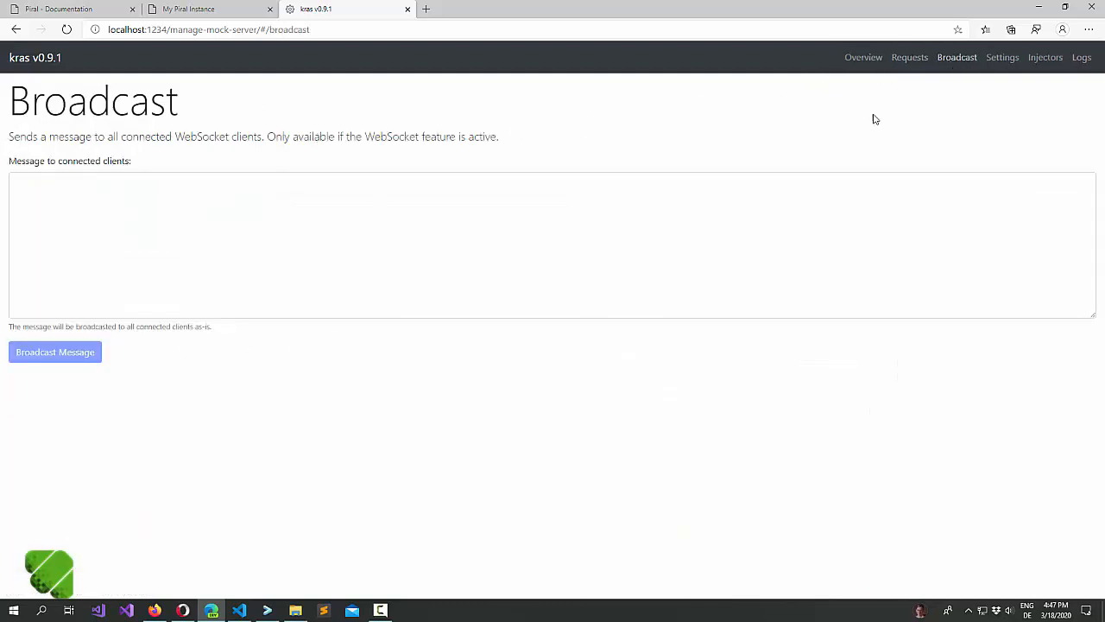
pyautogui.click(1002, 57)
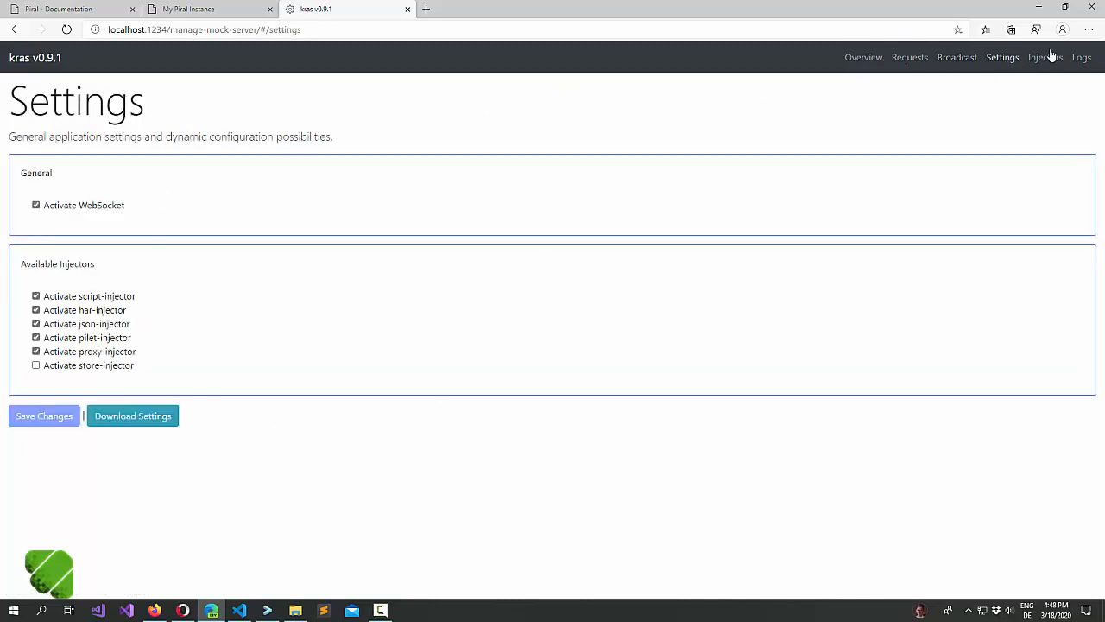
pyautogui.click(1045, 57)
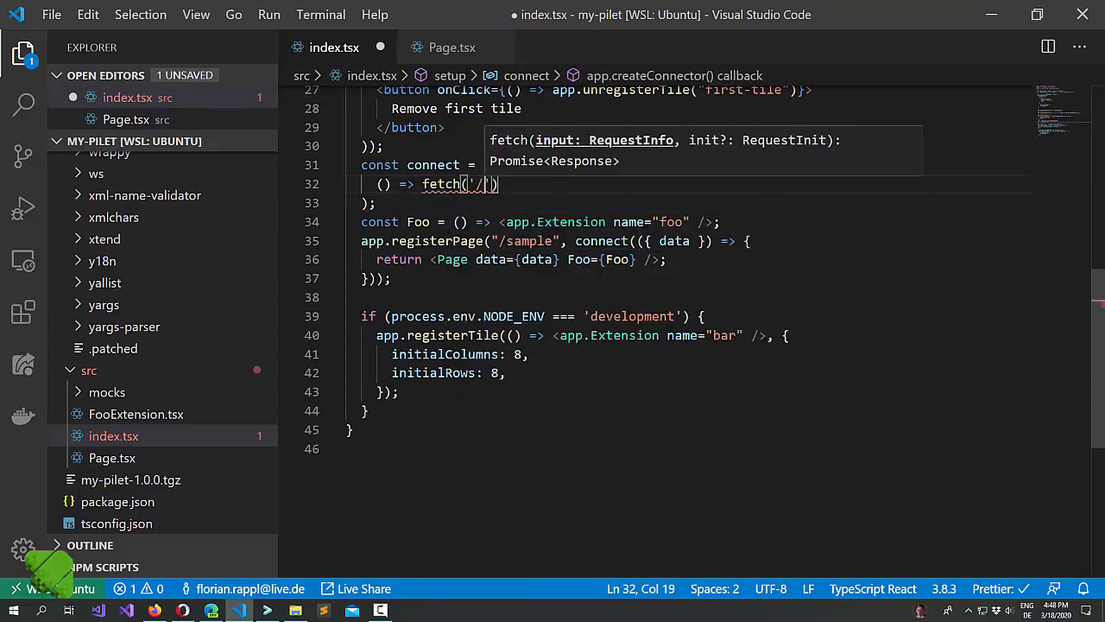
# - Point the connector's fetch at '/api/foo' and begin a .then(res) chain
pyautogui.write('api')
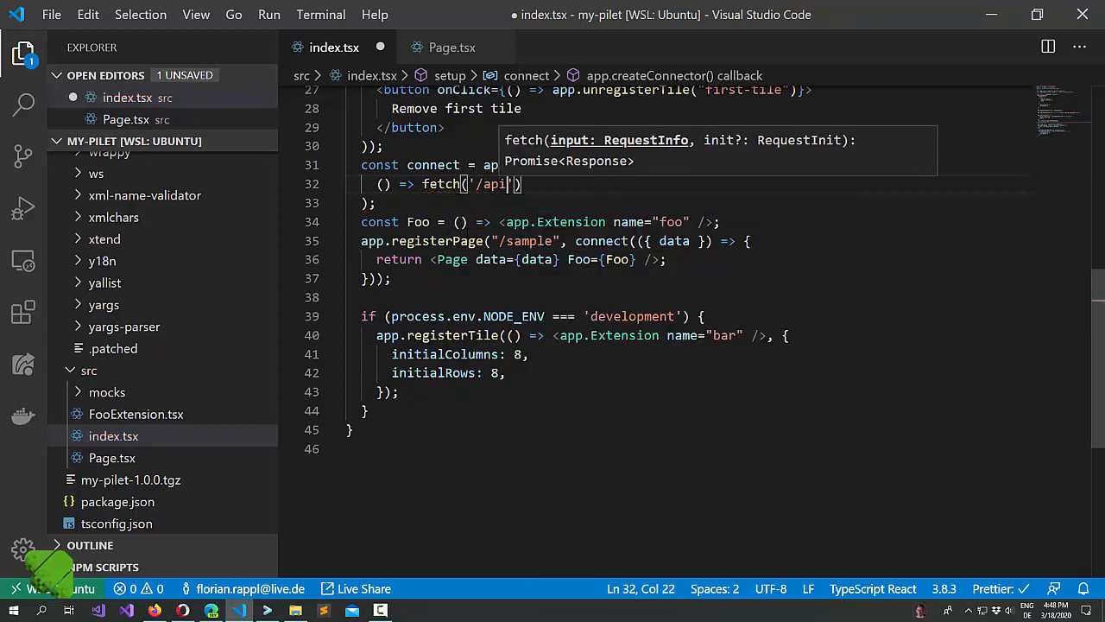
pyautogui.write('/foo')
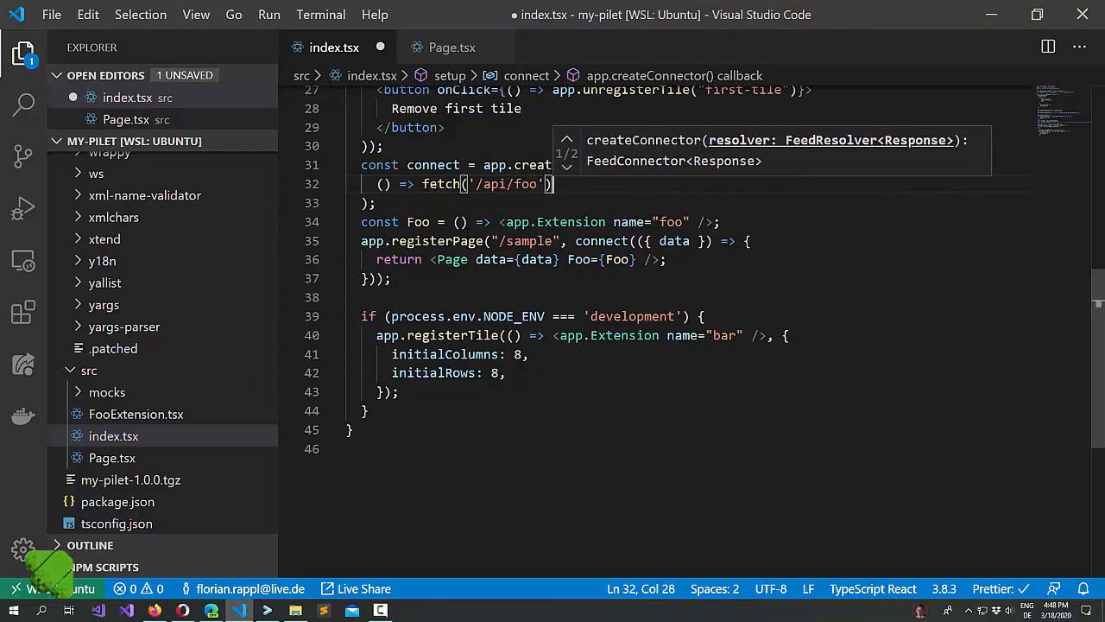
pyautogui.write('.then(res')
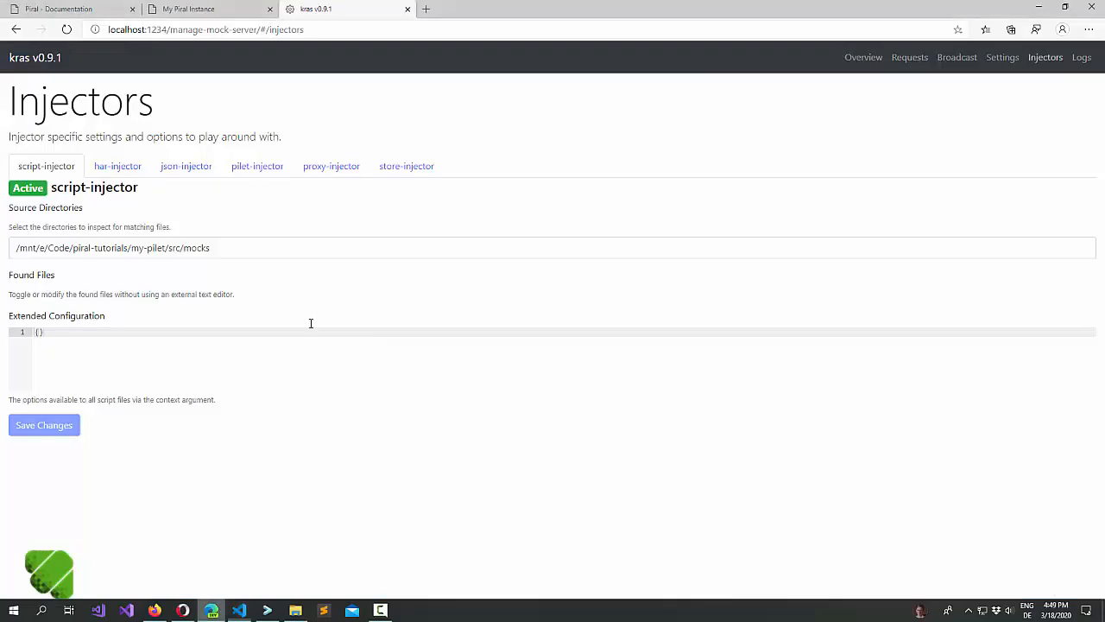
# - Inspect the foo request's Response in the Network panel, which shows the app's HTML page
pyautogui.click(207, 8)
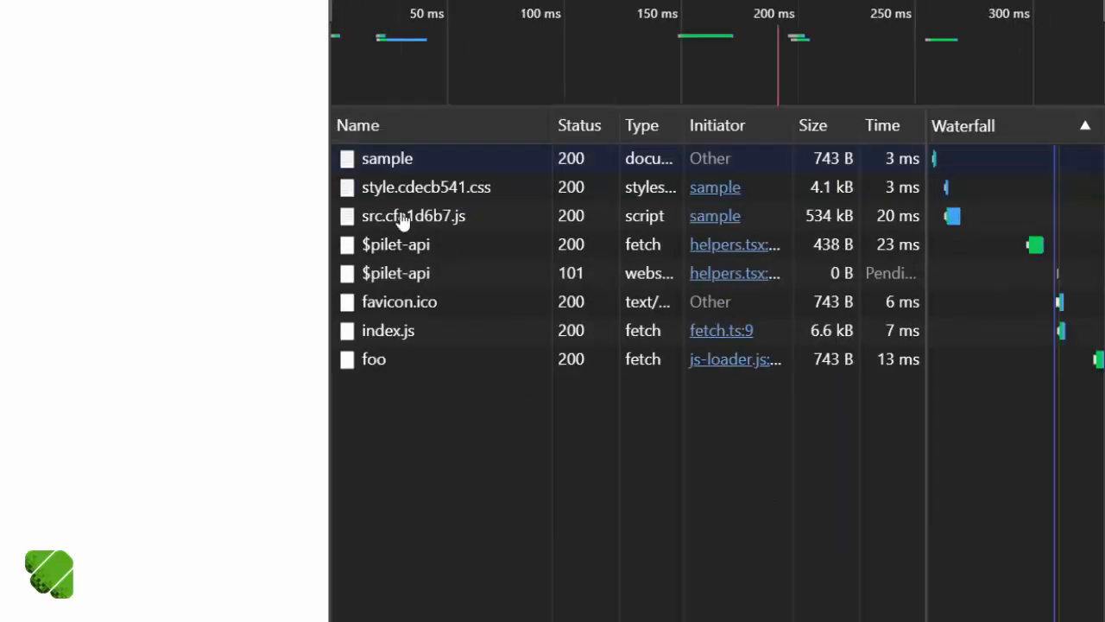
pyautogui.click(373, 359)
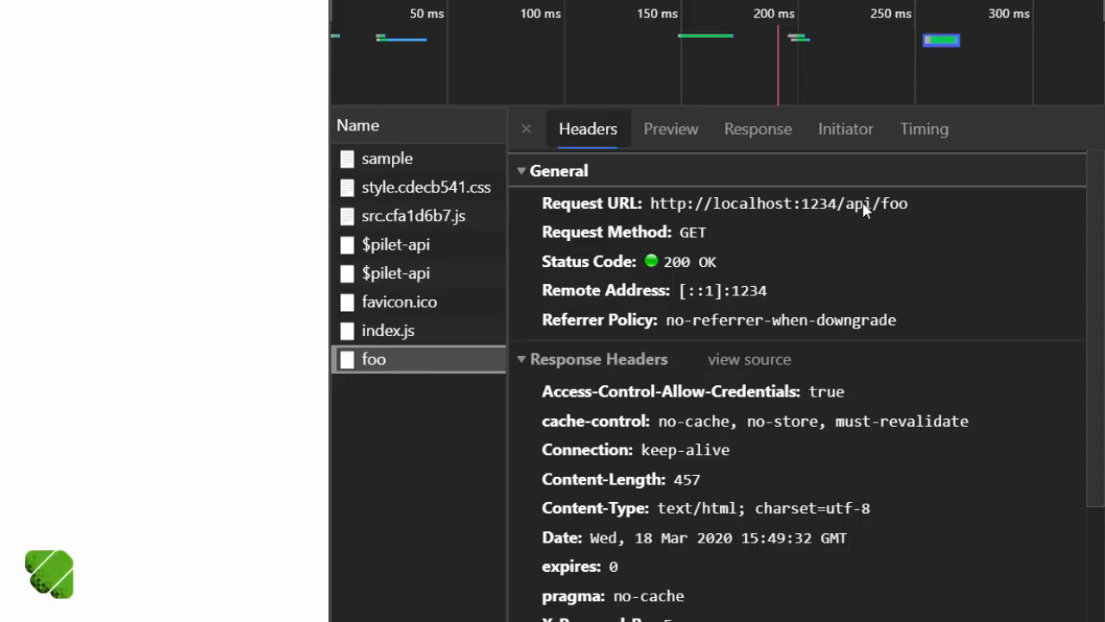
pyautogui.moveTo(670, 128)
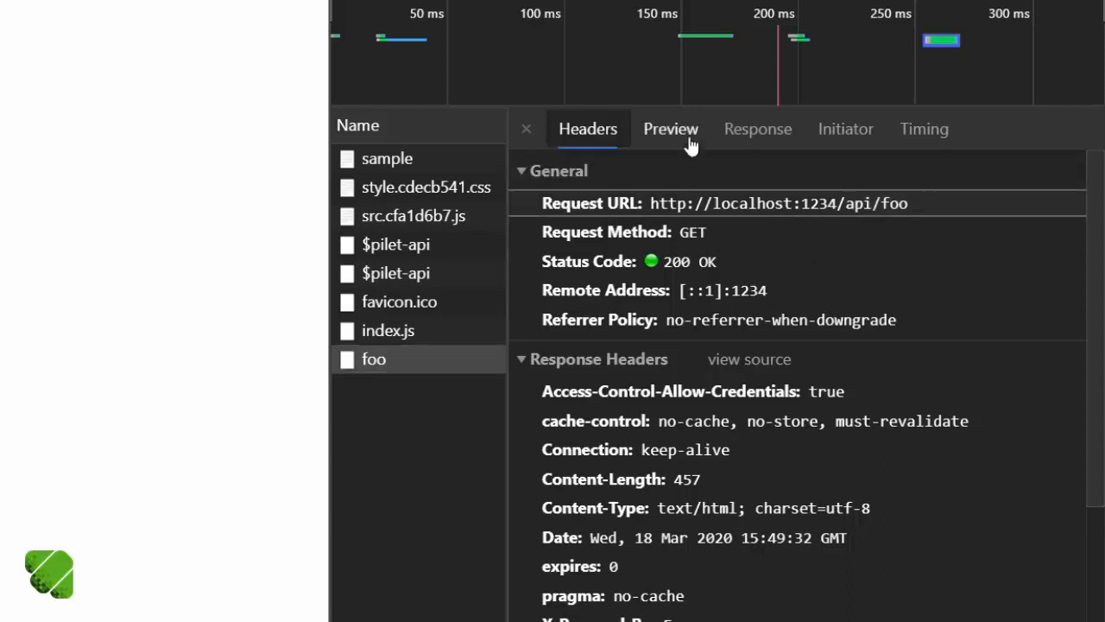
pyautogui.click(757, 128)
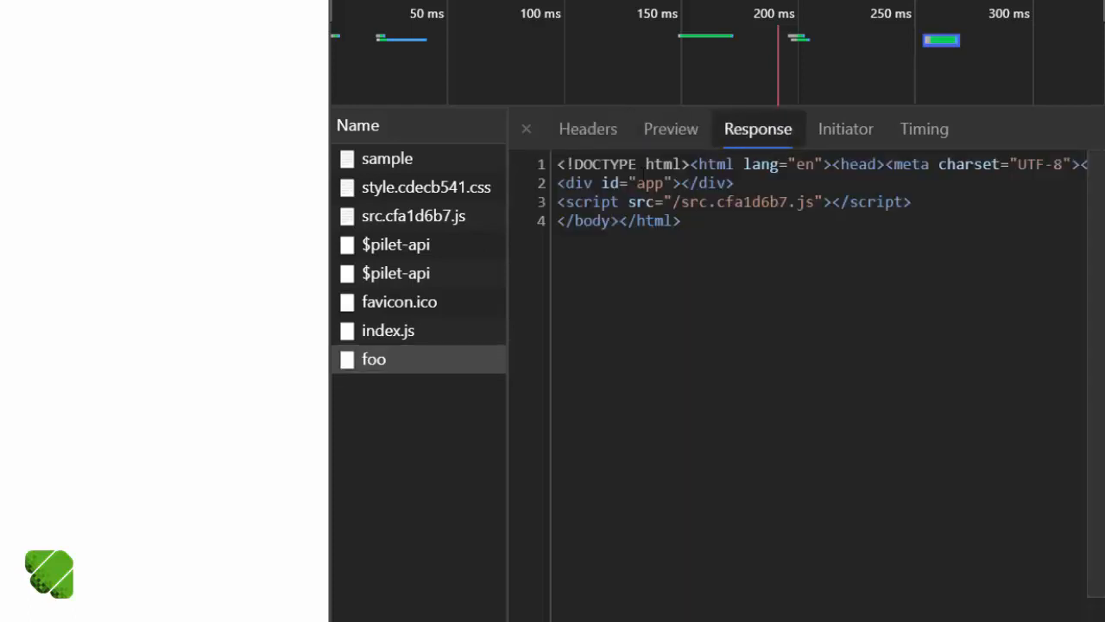
pyautogui.moveTo(373, 357)
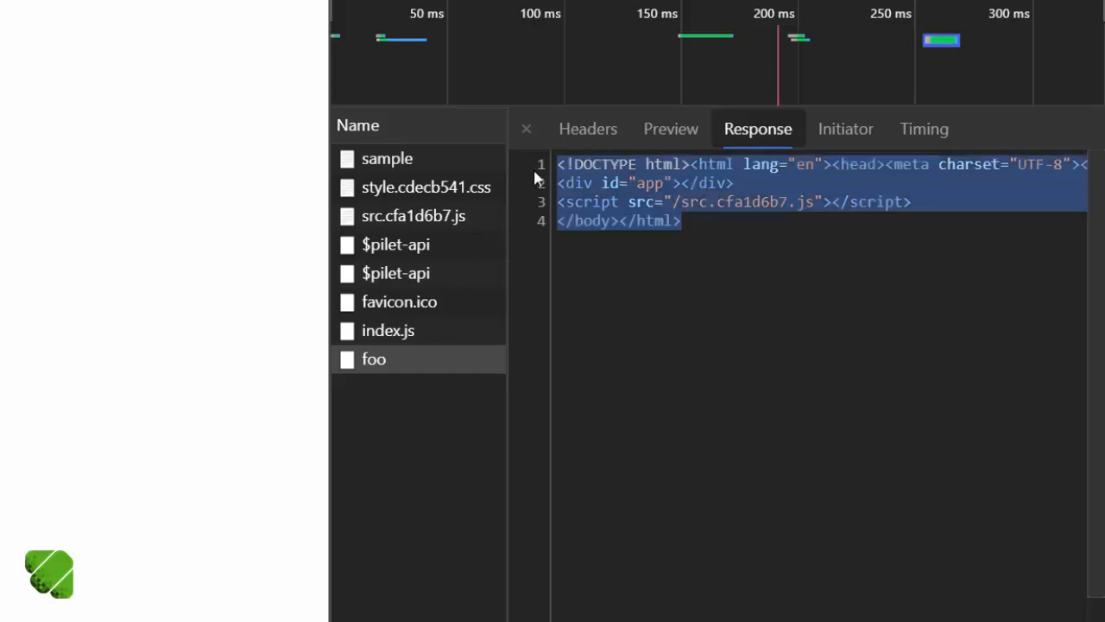
pyautogui.click(756, 221)
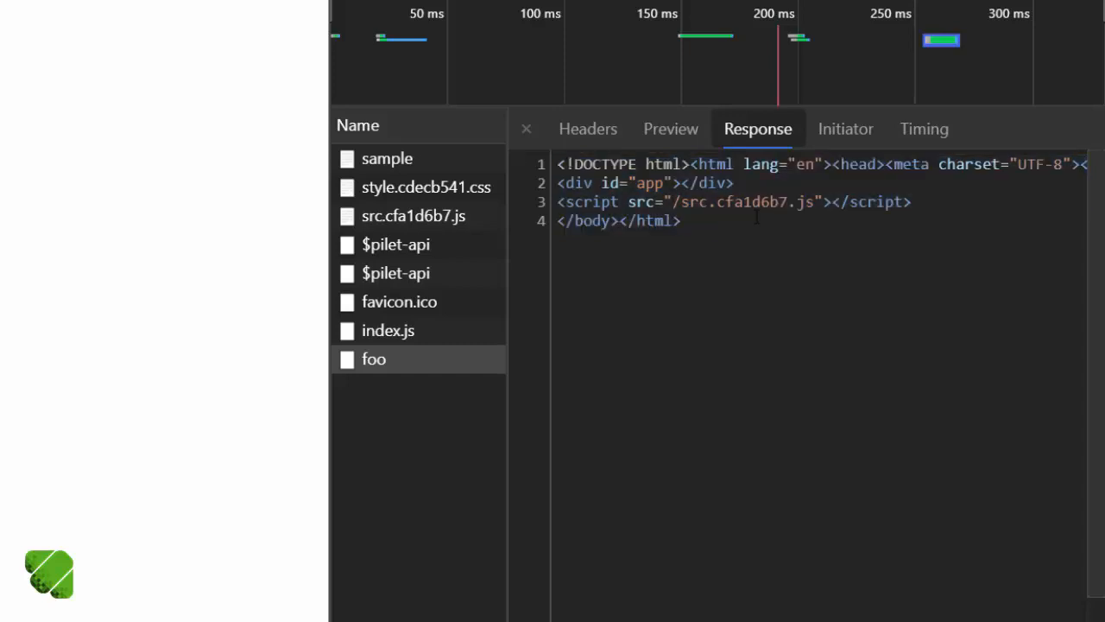
pyautogui.moveTo(725, 249)
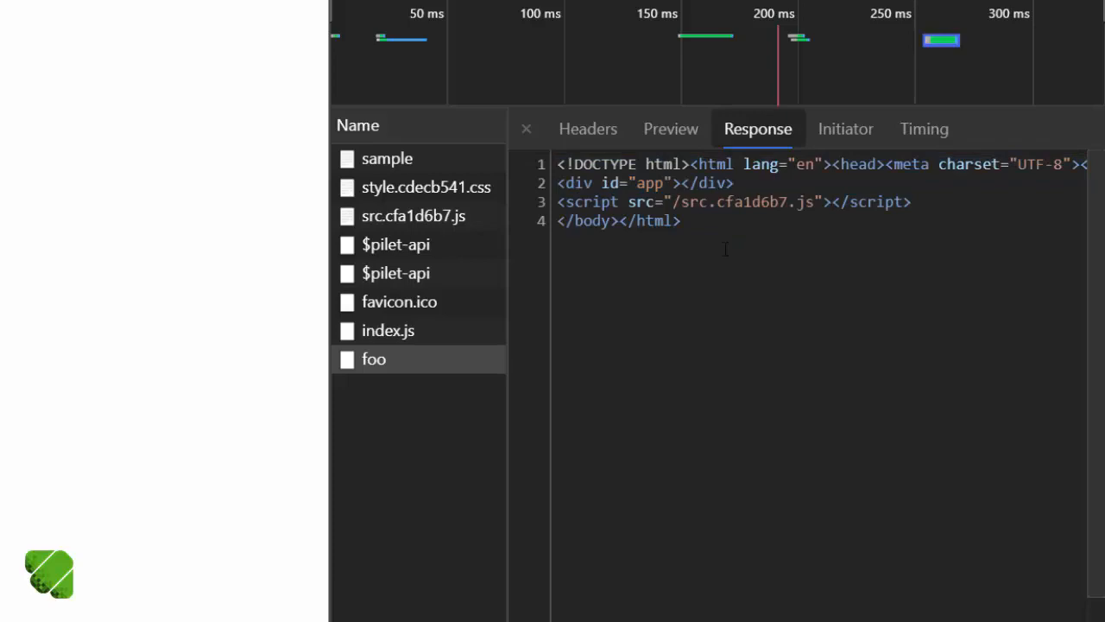
pyautogui.click(587, 128)
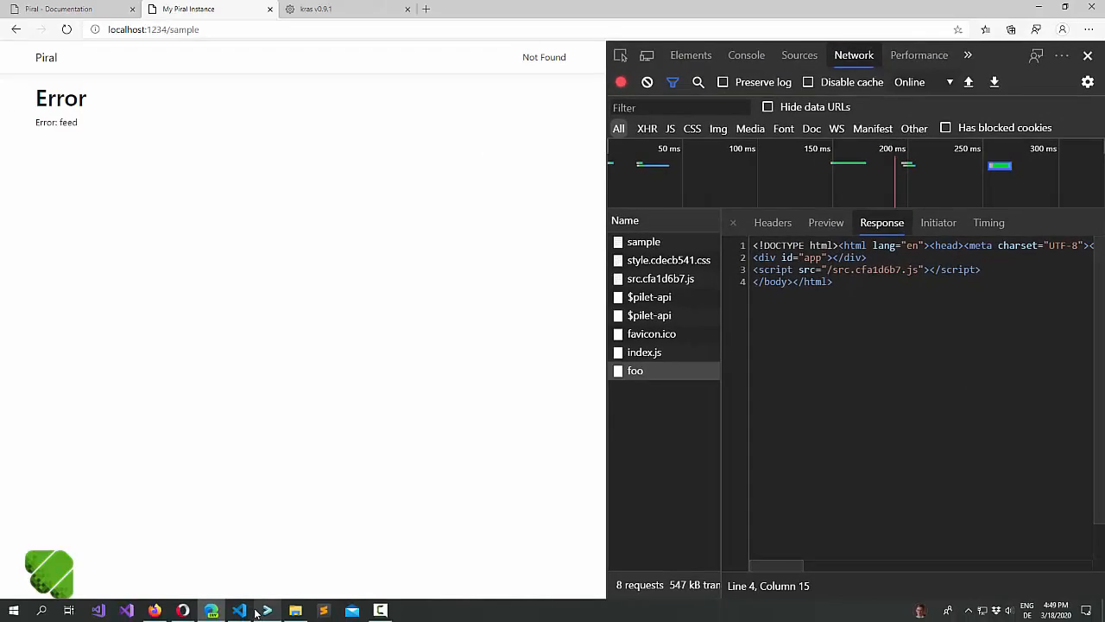
# - Create apifoo.js in src/mocks and open it in the editor
pyautogui.click(211, 612)
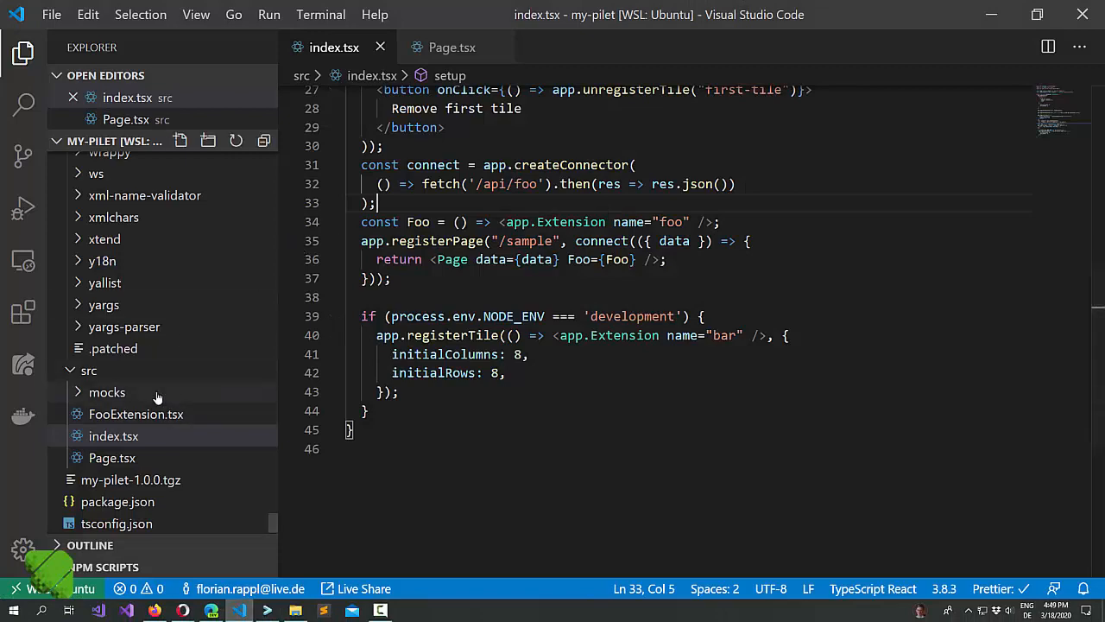
pyautogui.rightClick(107, 392)
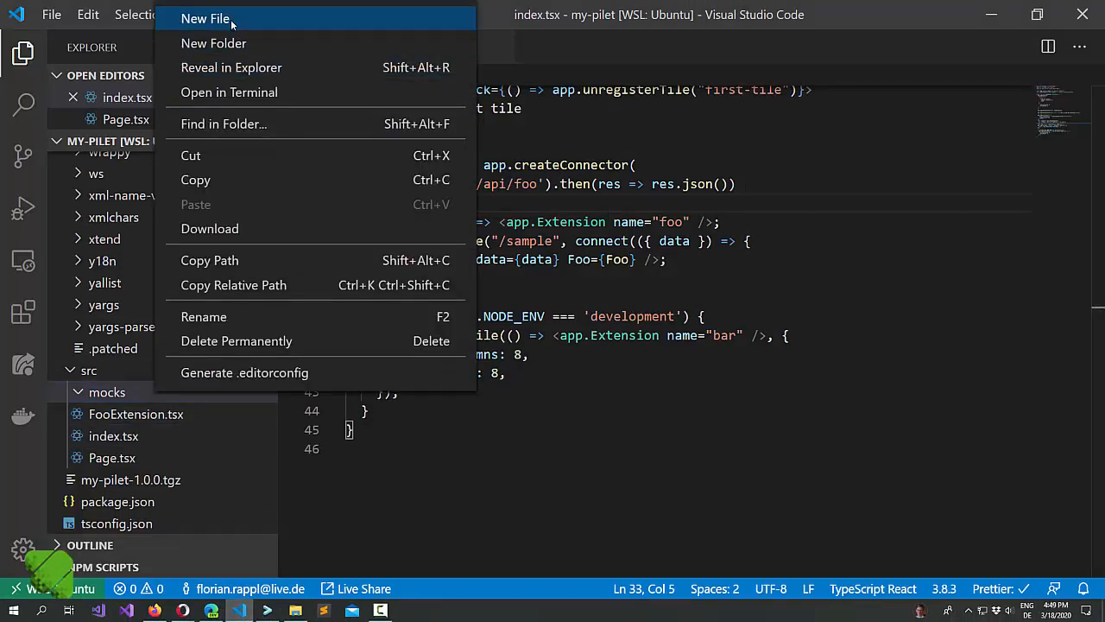
pyautogui.click(205, 18)
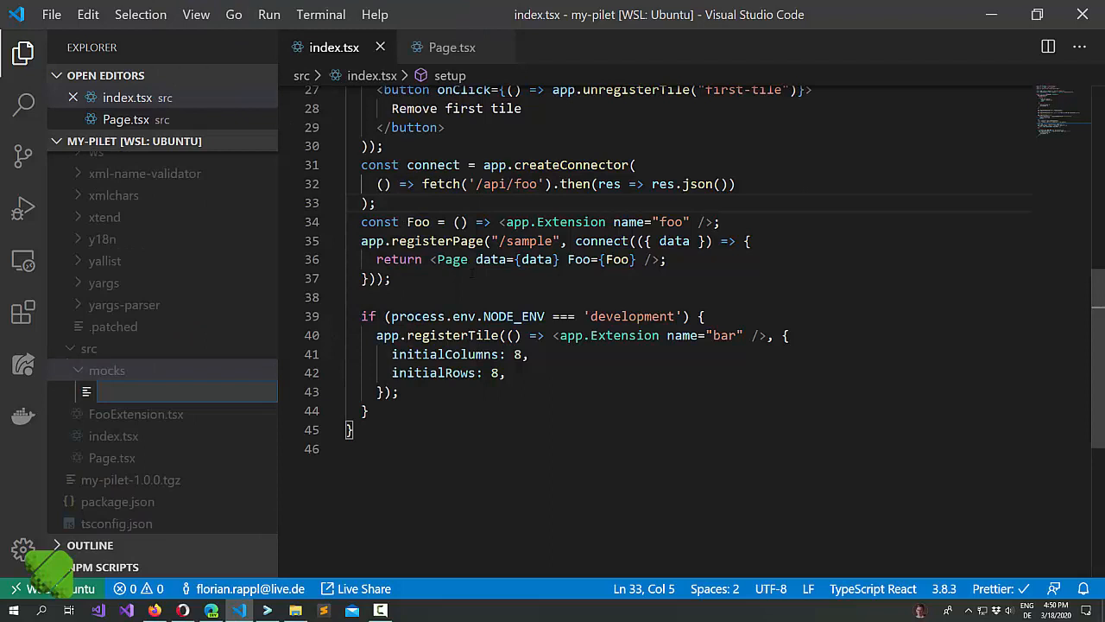
pyautogui.write('apifoo.js')
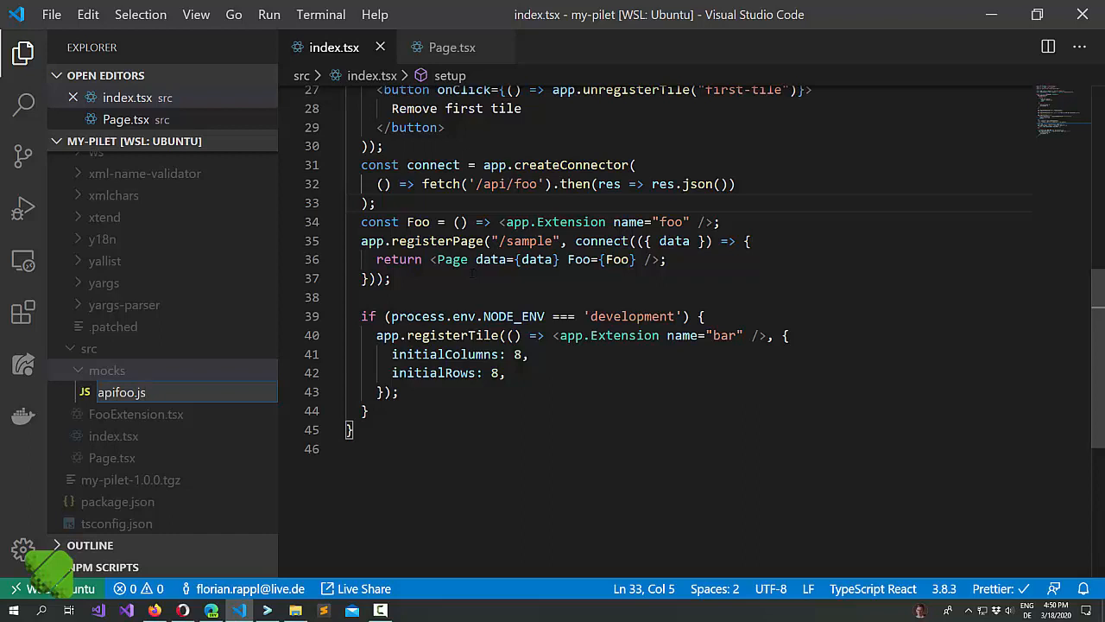
pyautogui.doubleClick(121, 392)
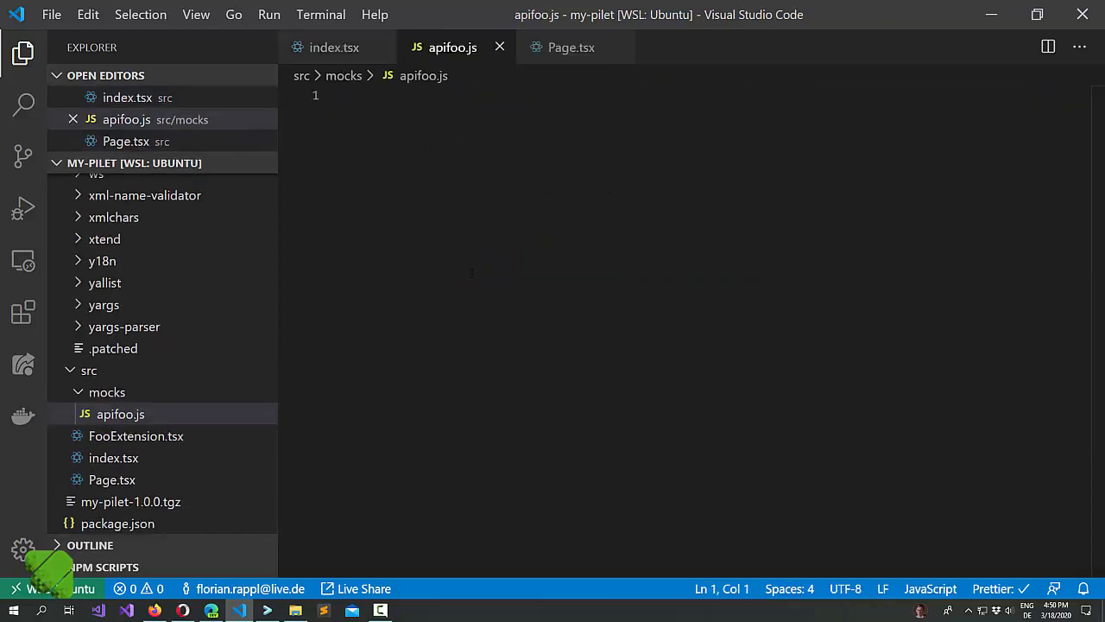
# - Write module.exports = function (ctx, req, res) handling '/api/foo' with a JSON response
pyautogui.write('module.')
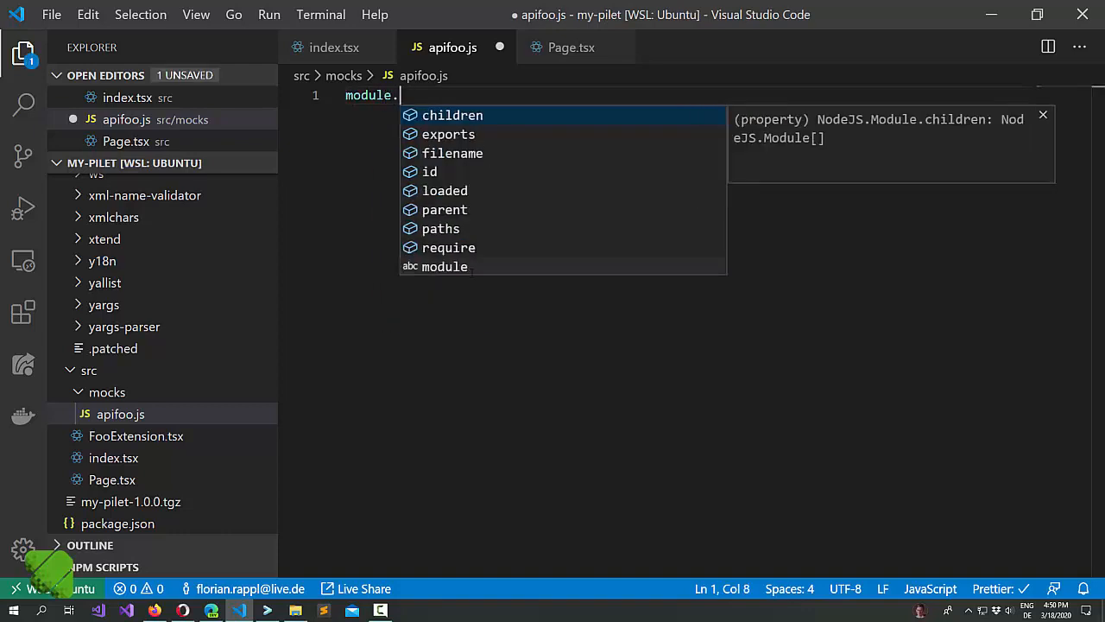
pyautogui.write('exports = function (ctx,')
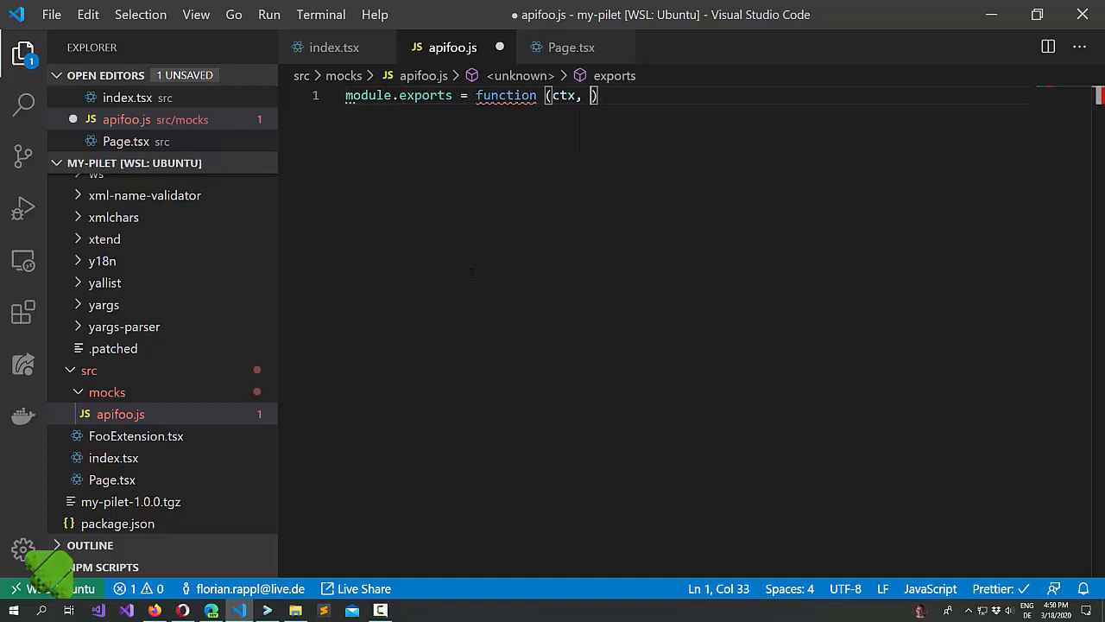
pyautogui.write('req, res')
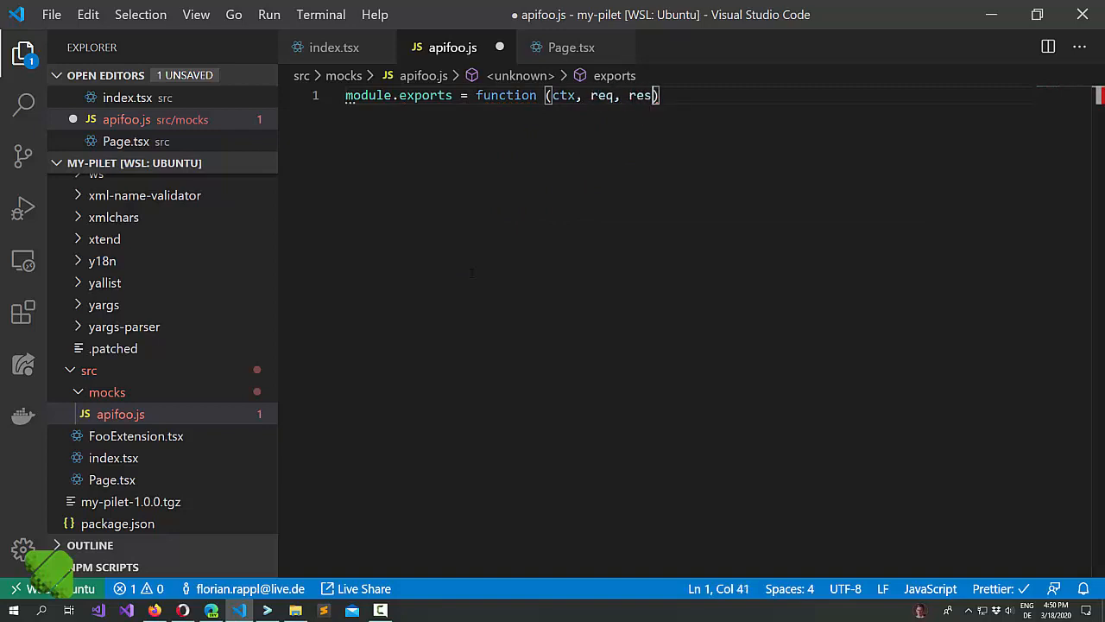
pyautogui.write(')')
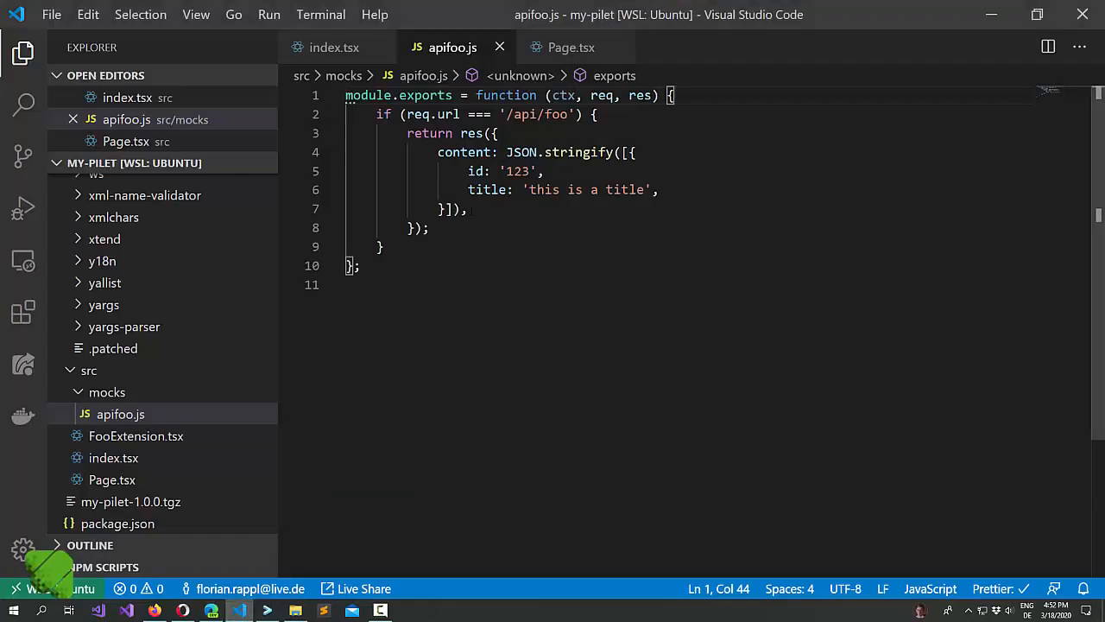
# - Give the second returned item id '234' and the title 'another'
pyautogui.moveTo(636, 152); pyautogui.dragTo(439, 209)
pyautogui.write(' {')
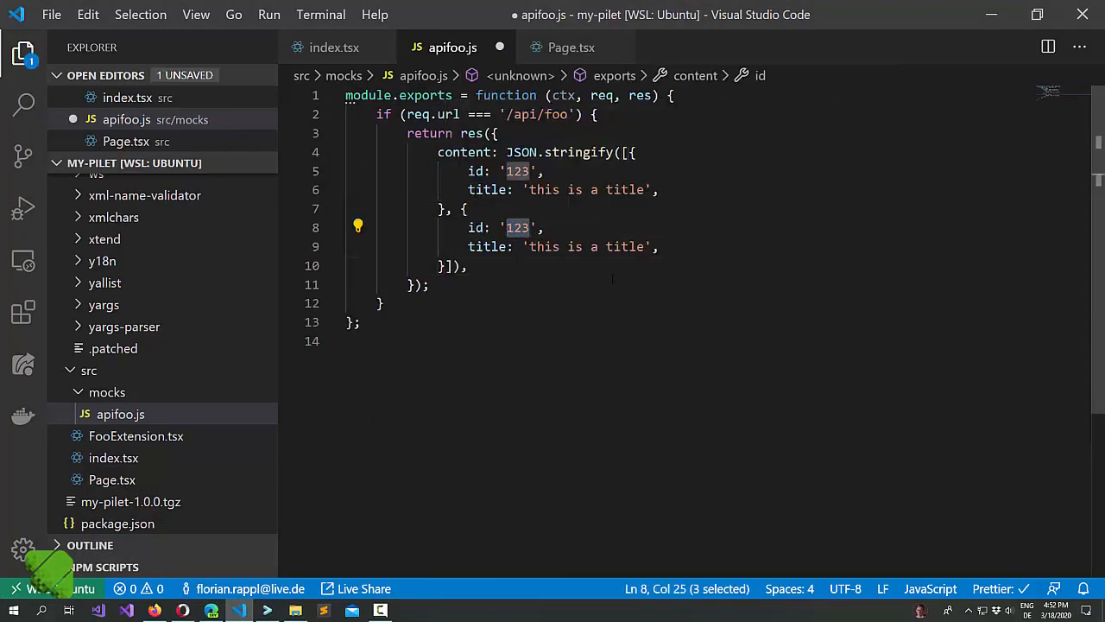
pyautogui.write('234')
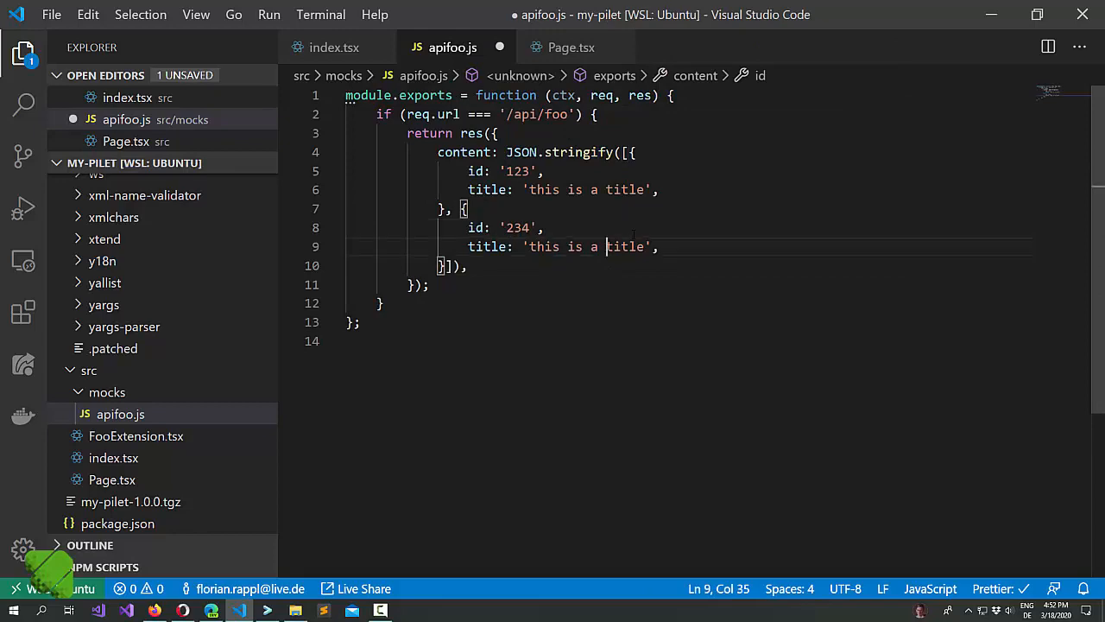
pyautogui.write('another')
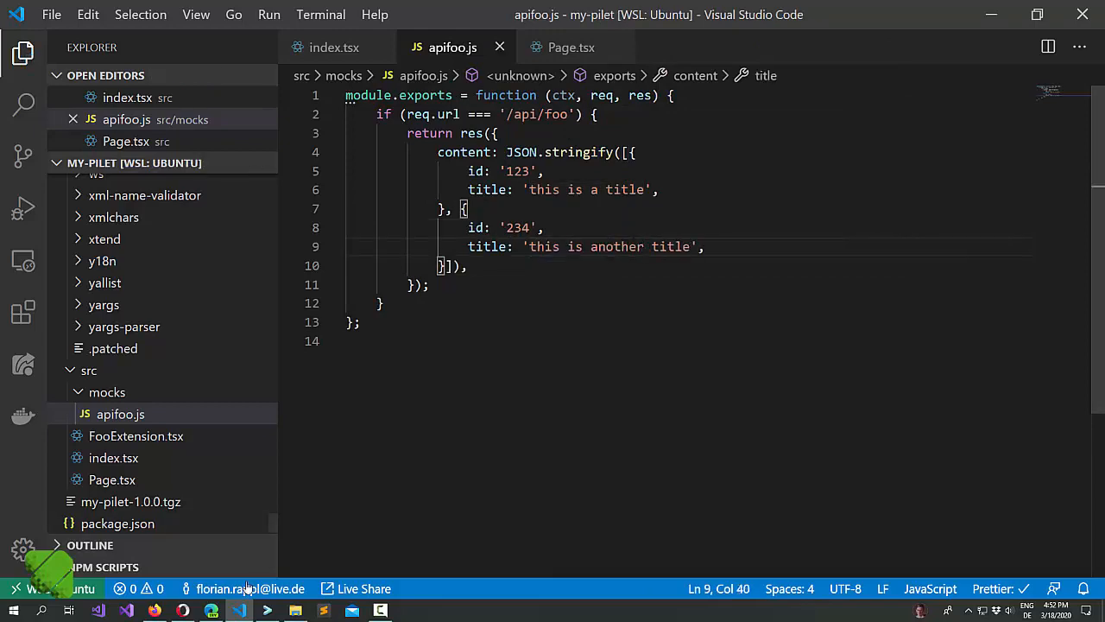